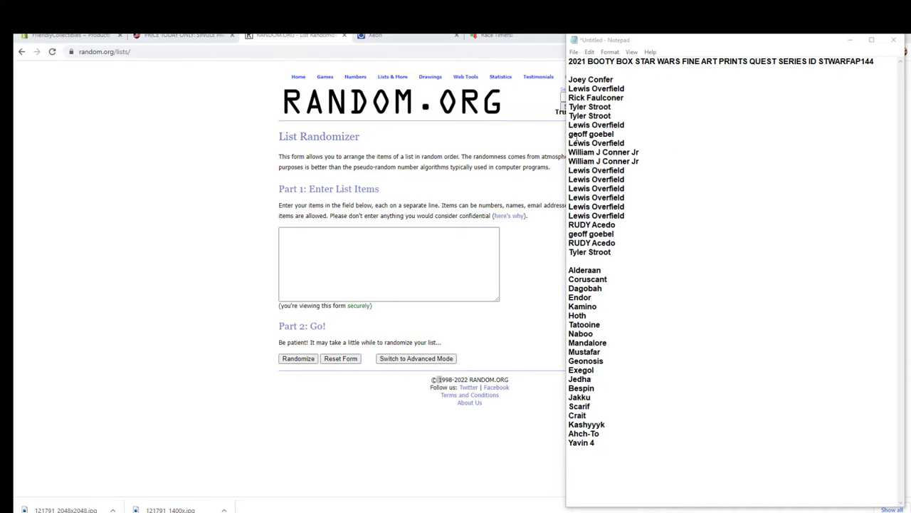
Paste the twenty owner names copied from the notes into the List Randomizer entry field.
drag(570, 80, 619, 251)
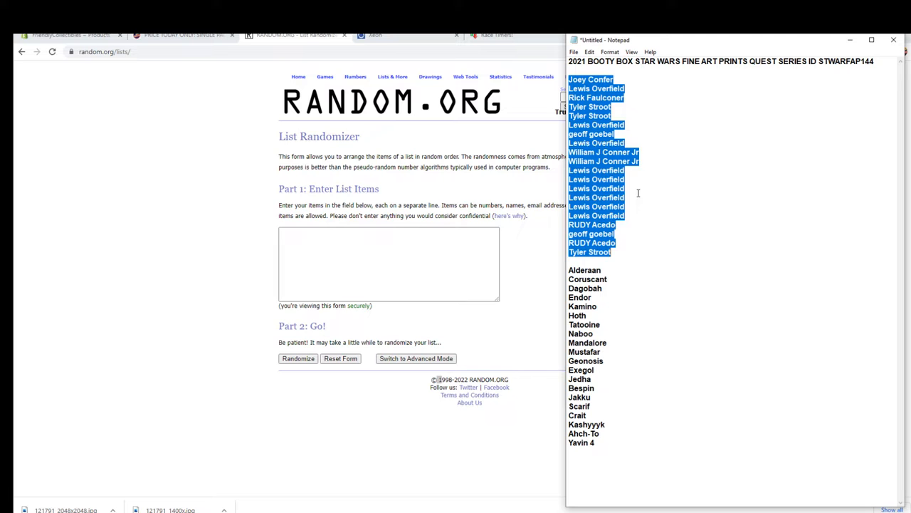
right_click(389, 264)
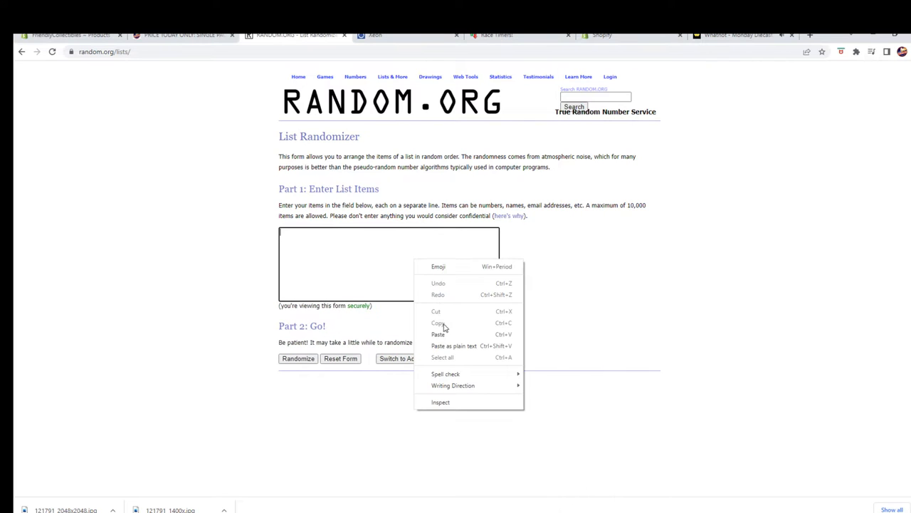
click(298, 358)
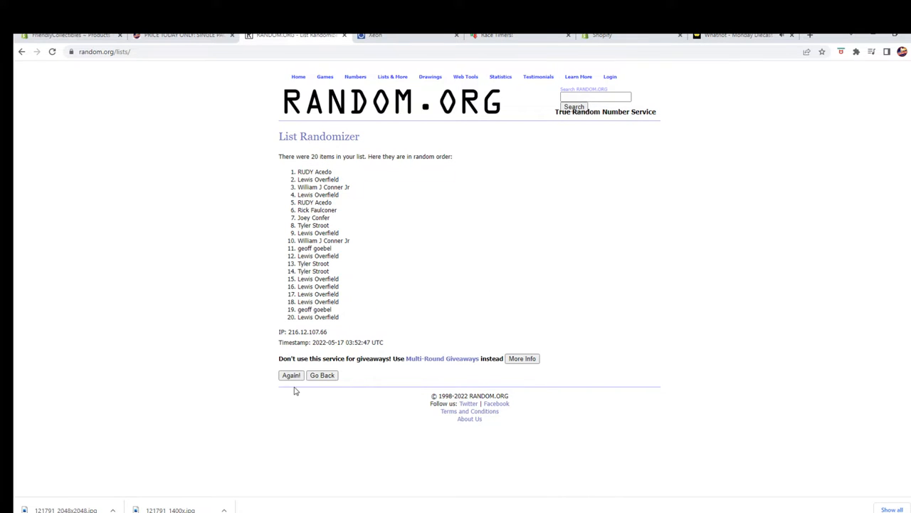
Reshuffle the owner names until randomized seven times and select the result to copy.
click(291, 376)
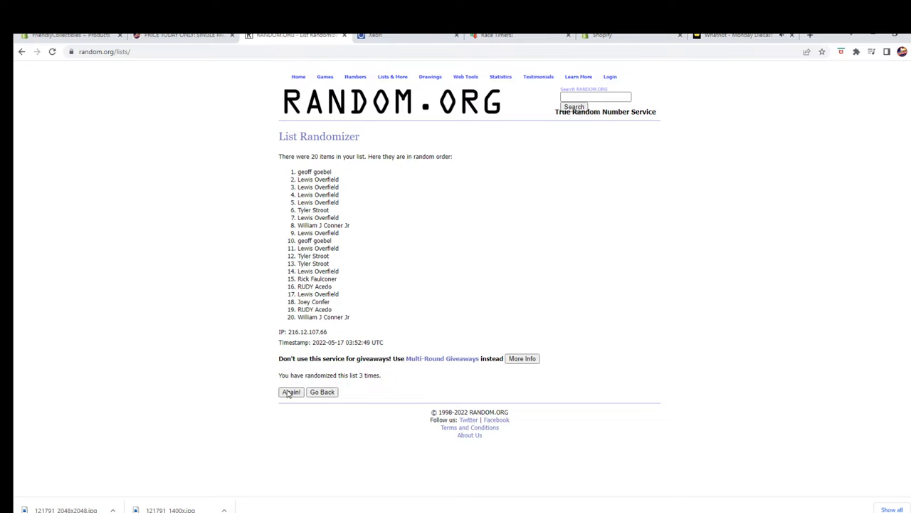
click(291, 391)
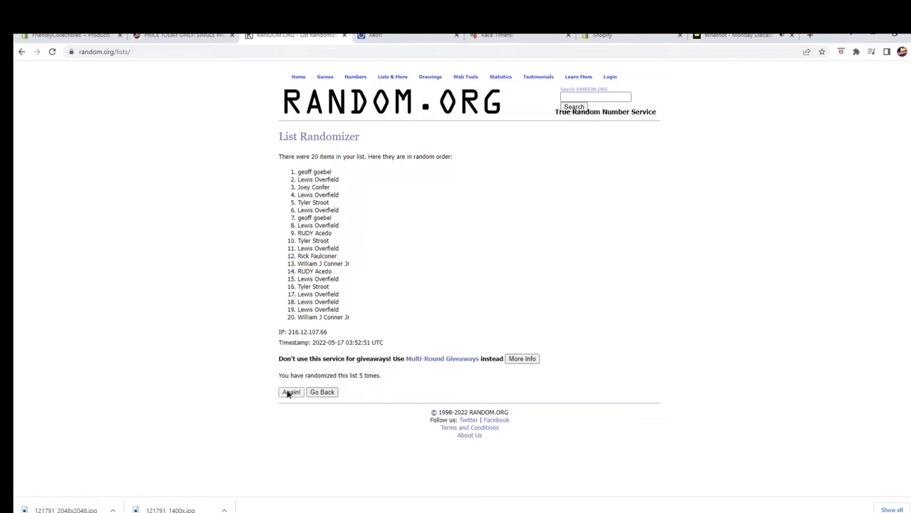
click(290, 391)
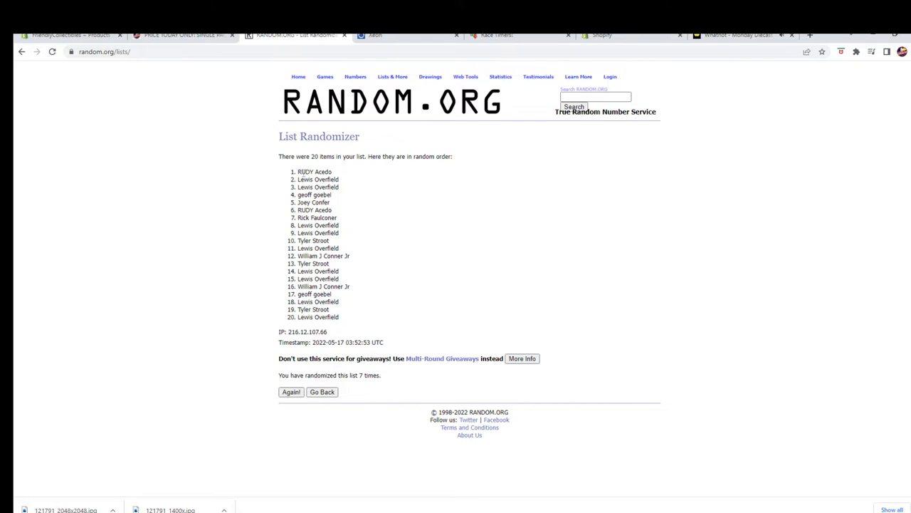
drag(298, 171, 340, 316)
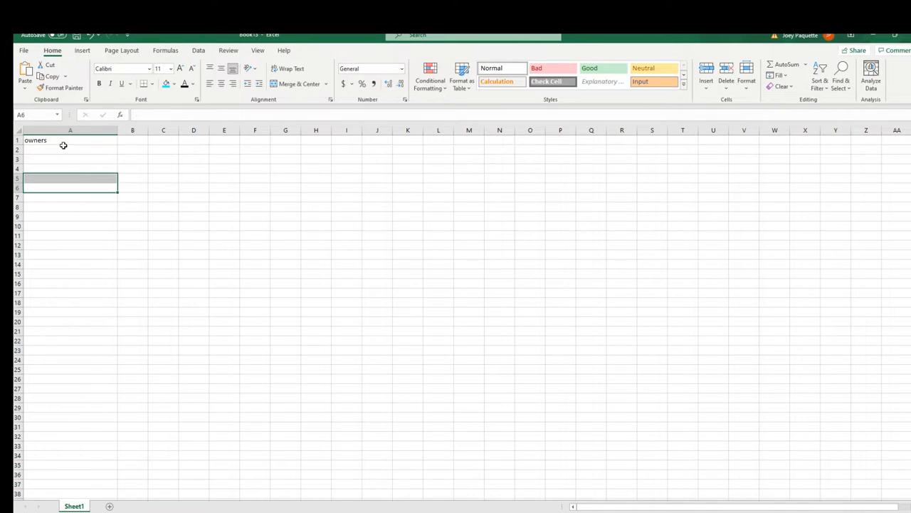
Paste the randomized owners into A2 downward and head column B with 'systems'.
right_click(70, 150)
text(s)
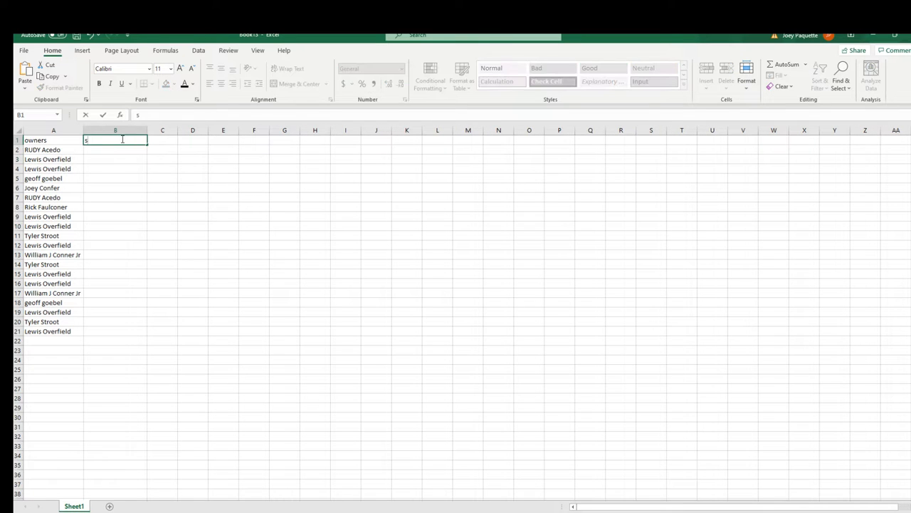
text(ystems)
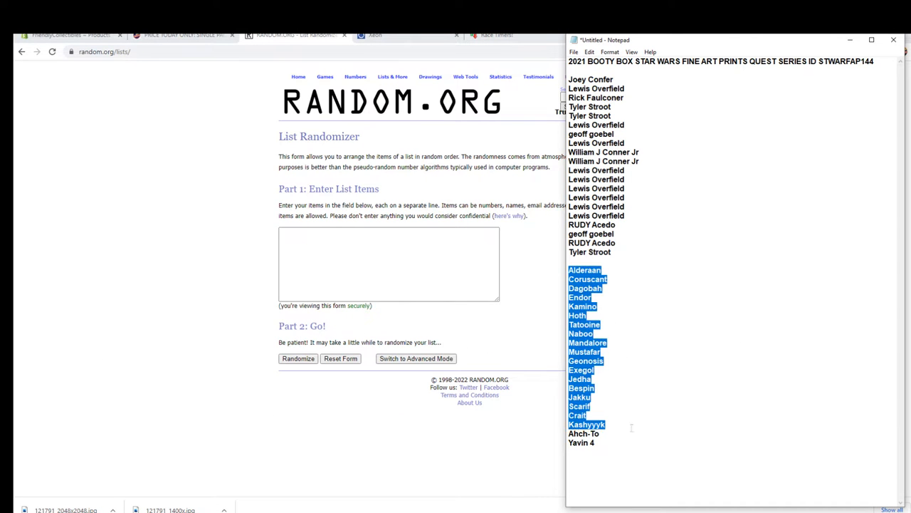
Paste the twenty Star Wars system names and reshuffle them until randomized seven times.
right_click(389, 263)
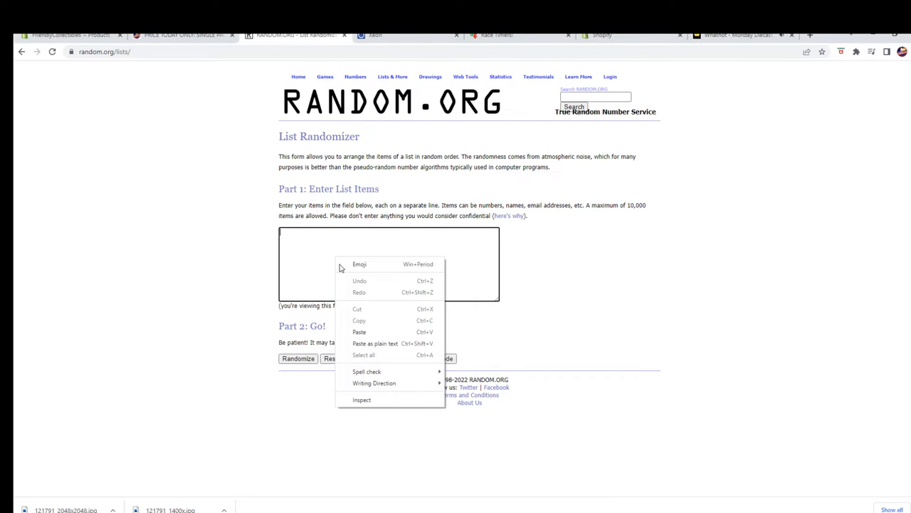
click(298, 359)
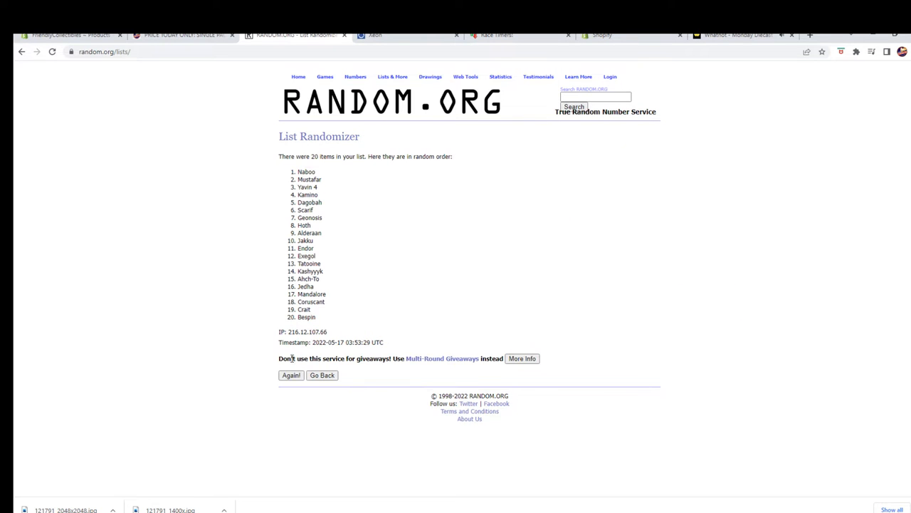
click(290, 376)
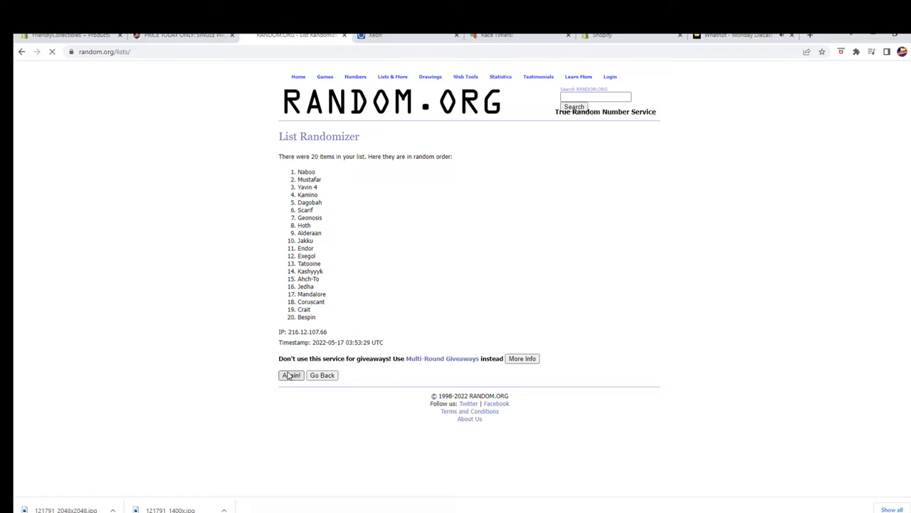
click(291, 375)
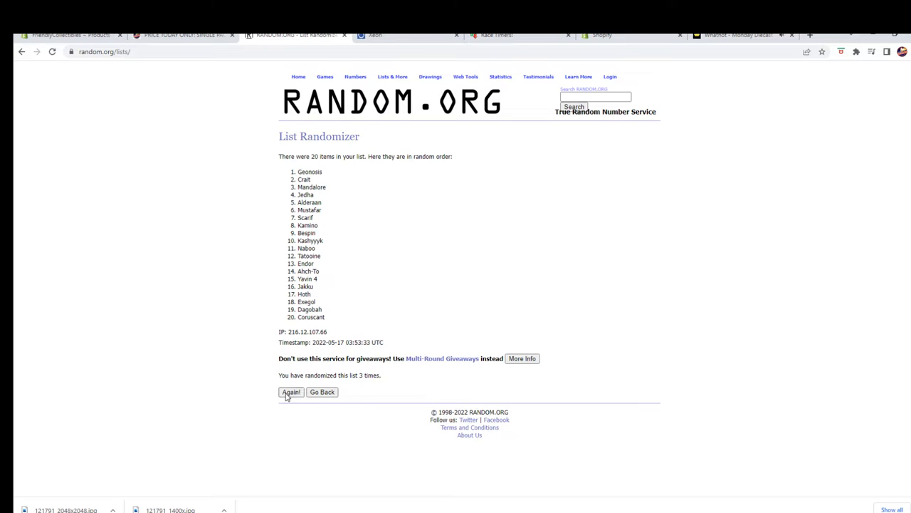
click(291, 391)
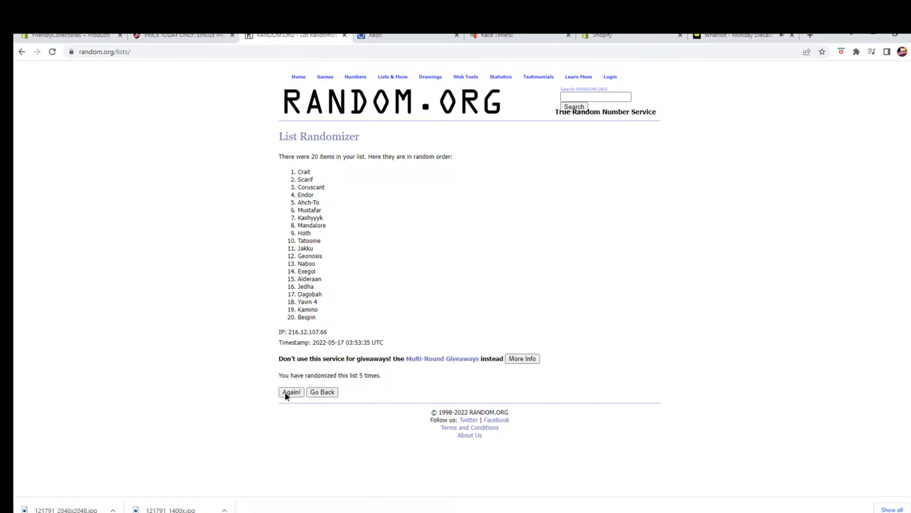
click(290, 391)
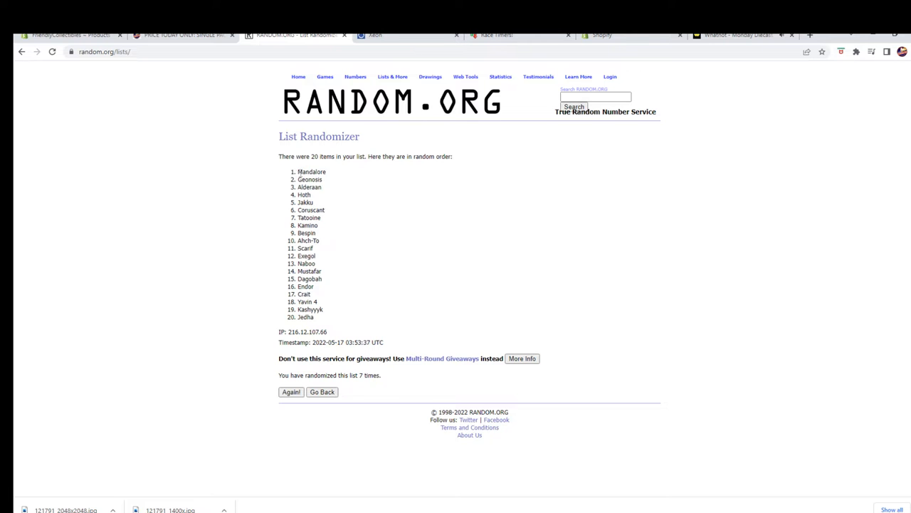
Copy the shuffled systems and paste them as plain text into column B beside the owners.
drag(299, 171, 314, 316)
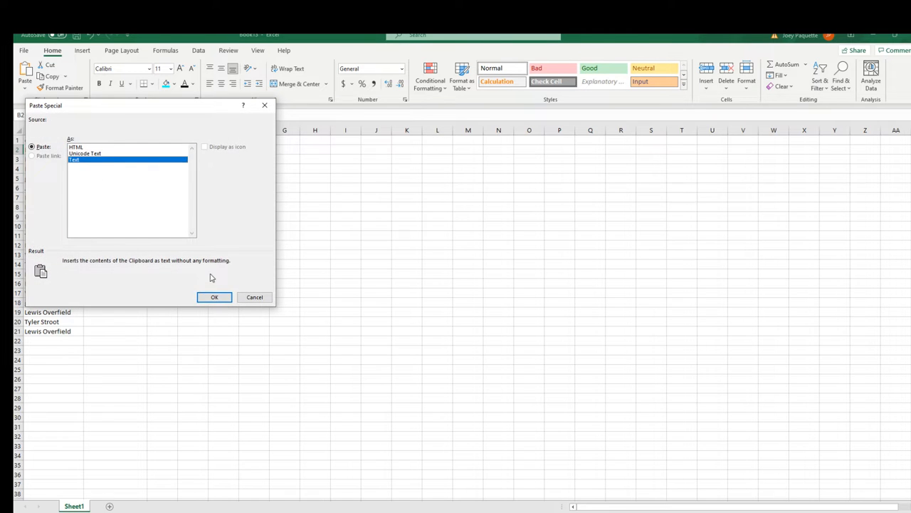
click(214, 297)
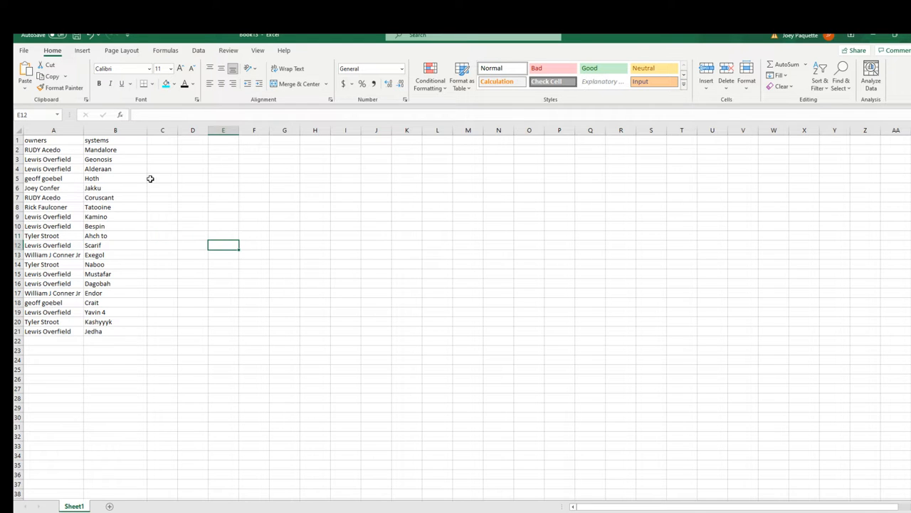
click(151, 83)
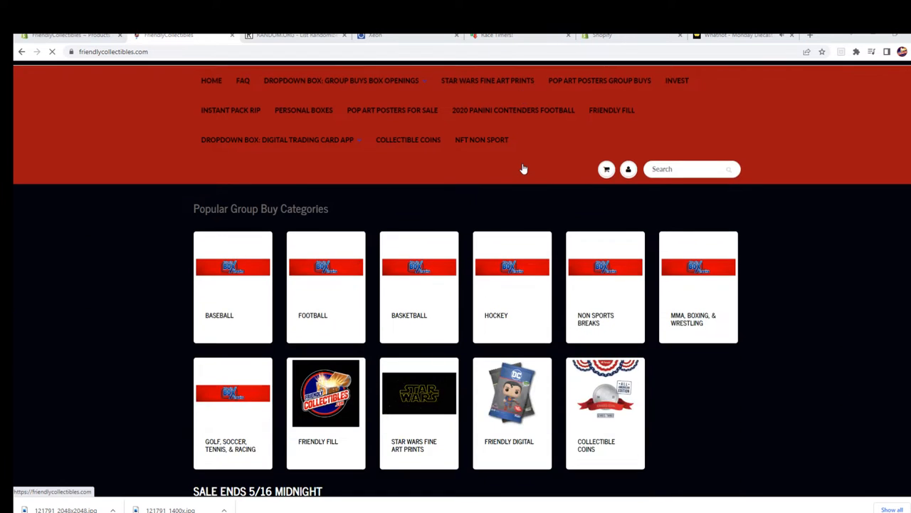
scroll(down, 3)
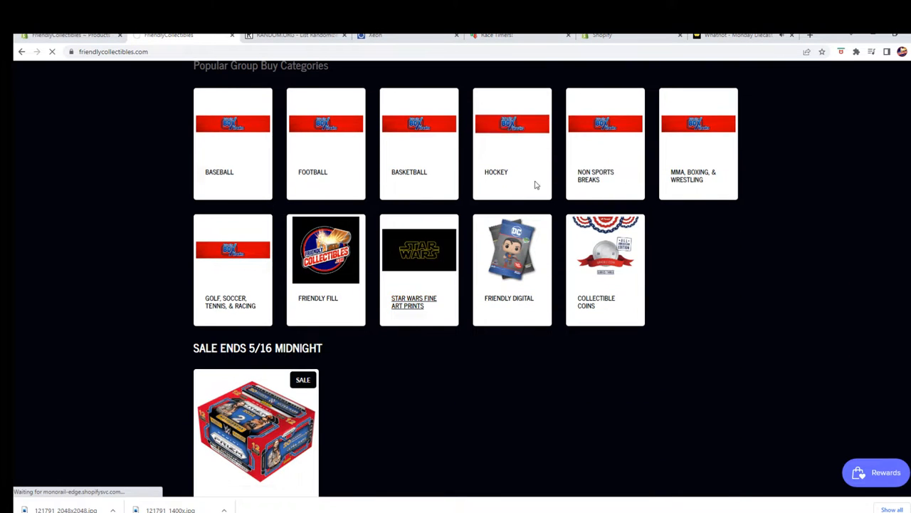
click(419, 249)
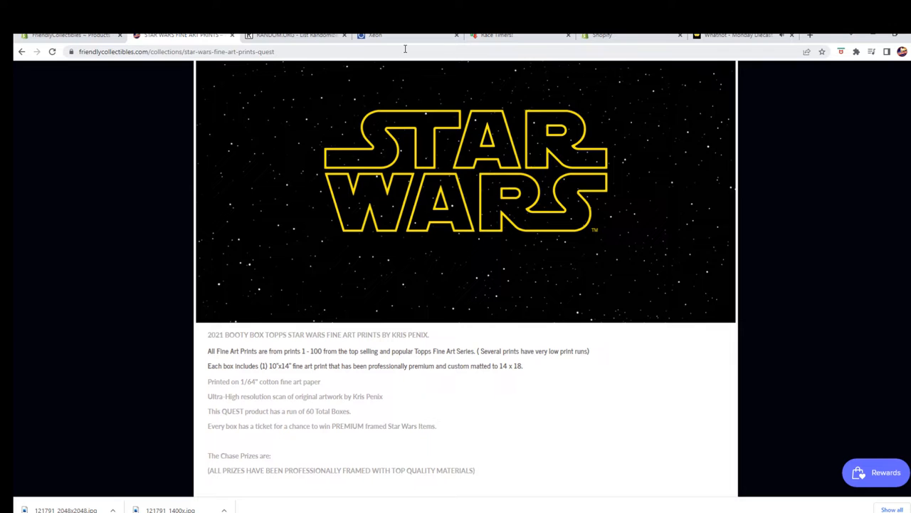
click(173, 51)
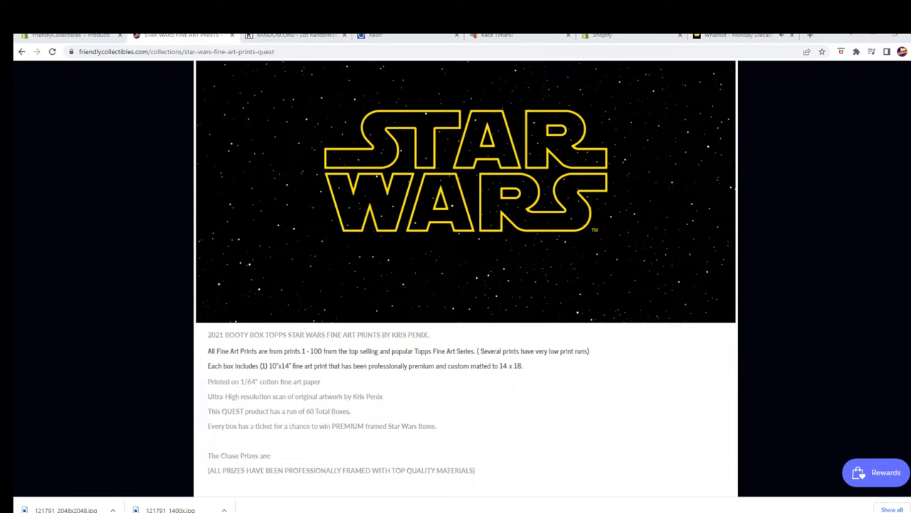
scroll(down, 3)
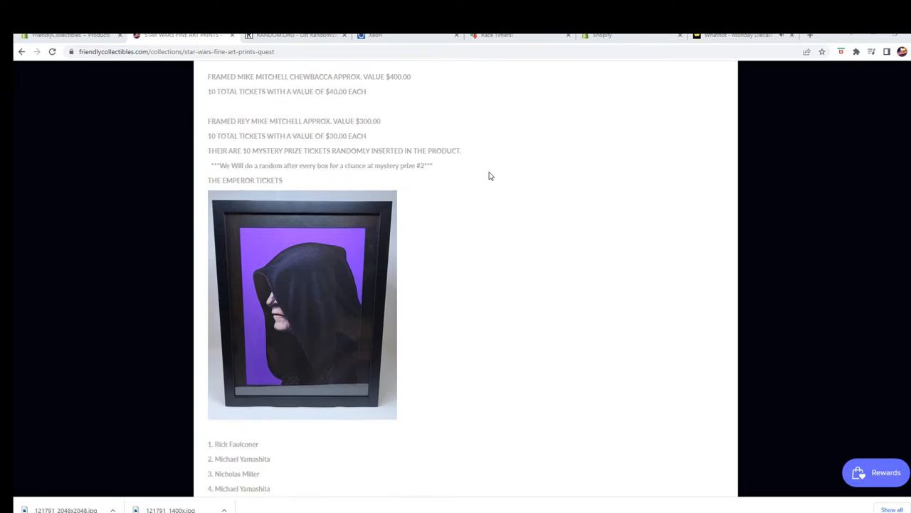
scroll(down, 3)
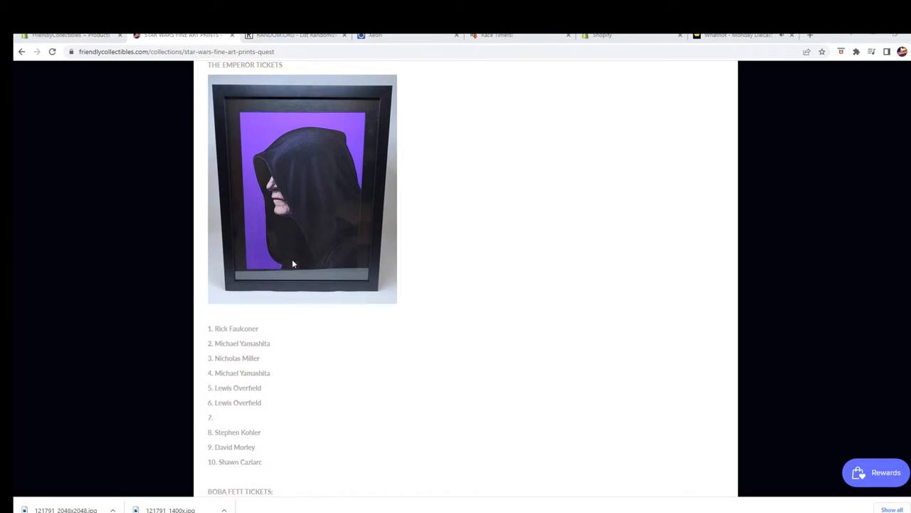
scroll(down, 3)
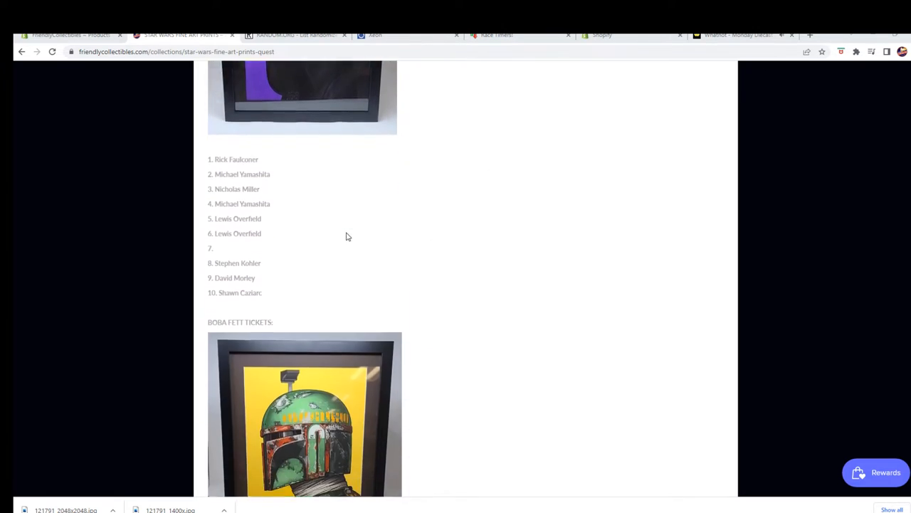
scroll(down, 3)
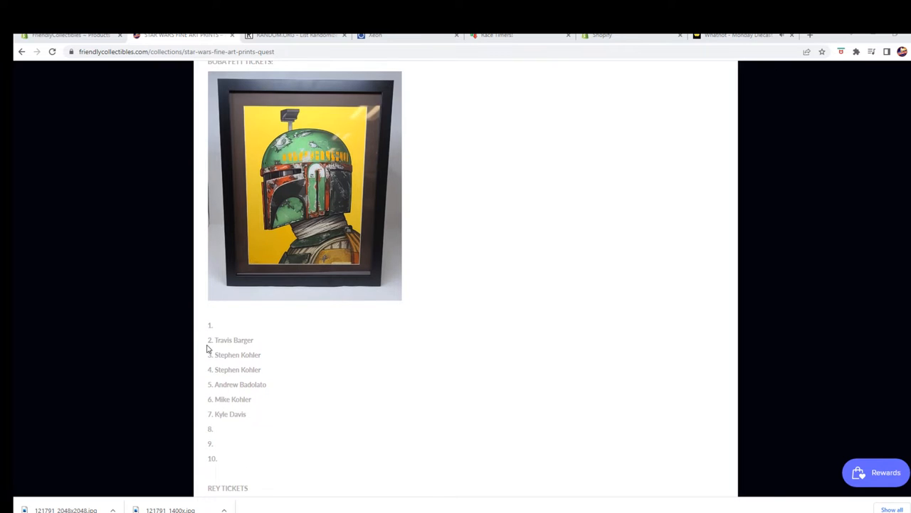
scroll(down, 3)
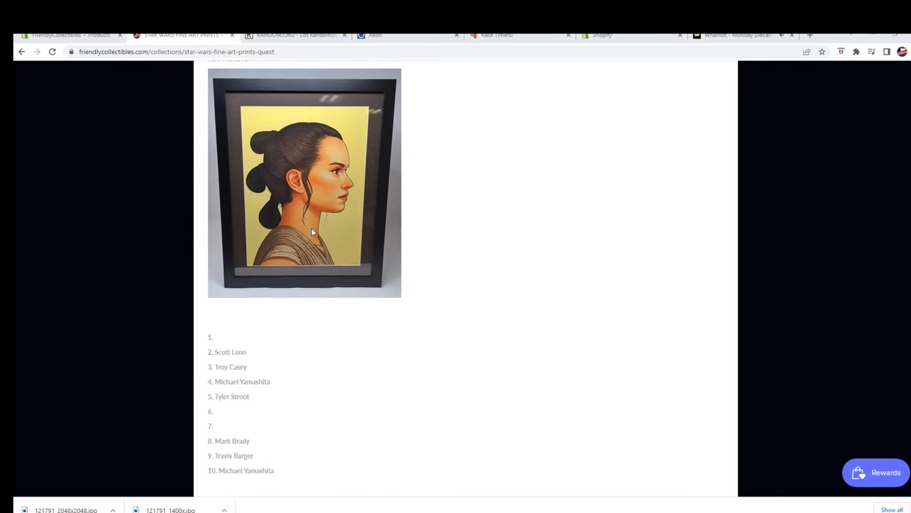
scroll(down, 3)
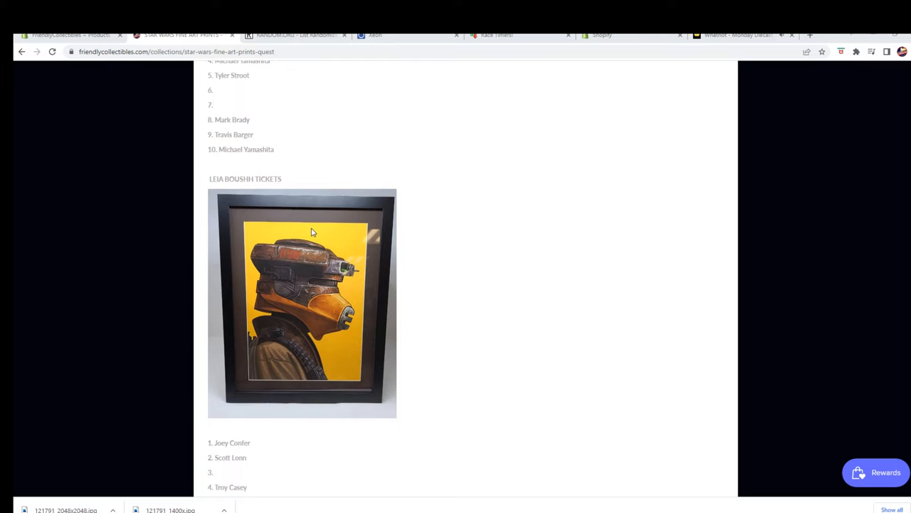
scroll(down, 3)
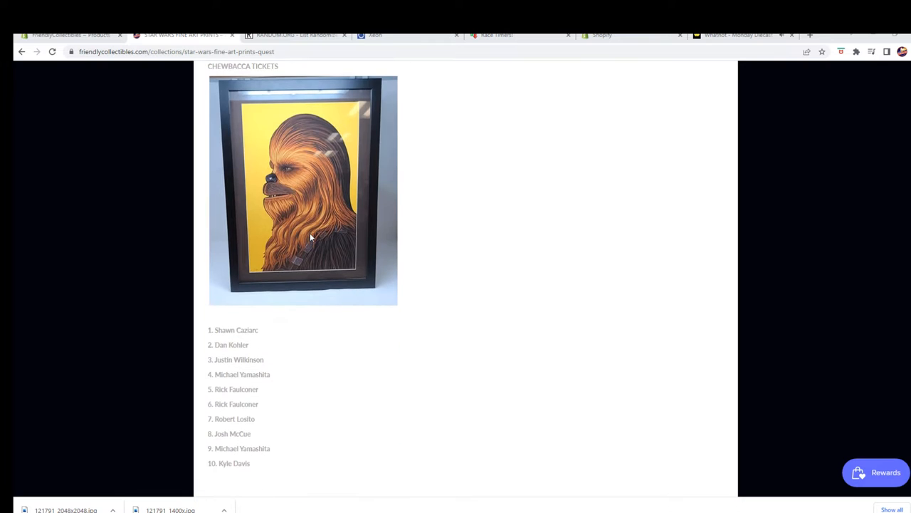
scroll(down, 3)
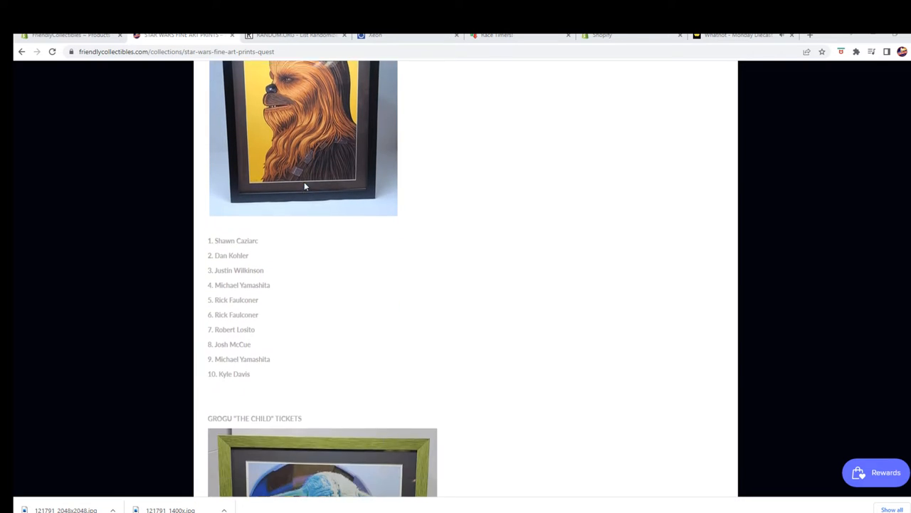
scroll(down, 3)
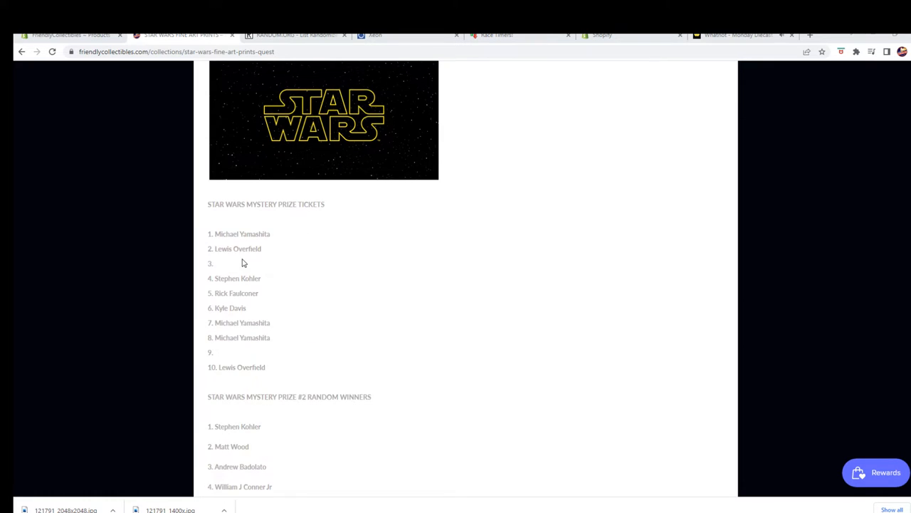
mouse_move(239, 265)
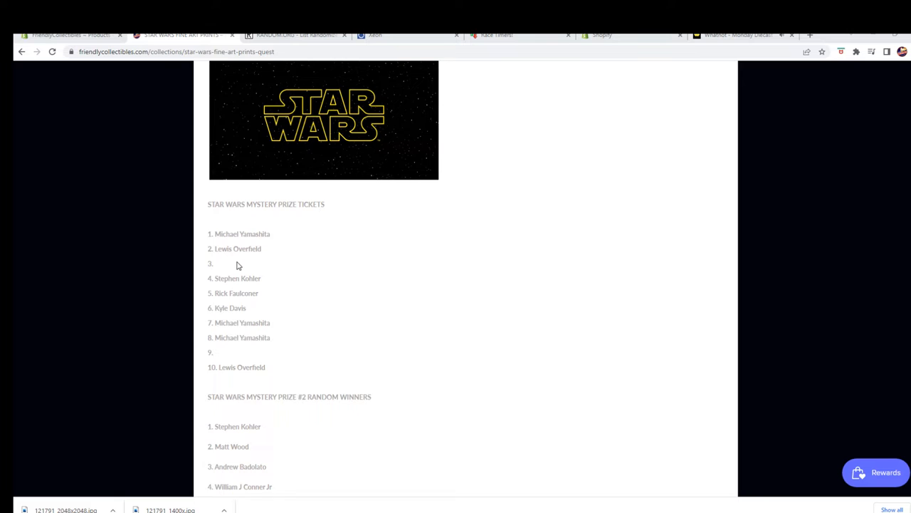
mouse_move(278, 321)
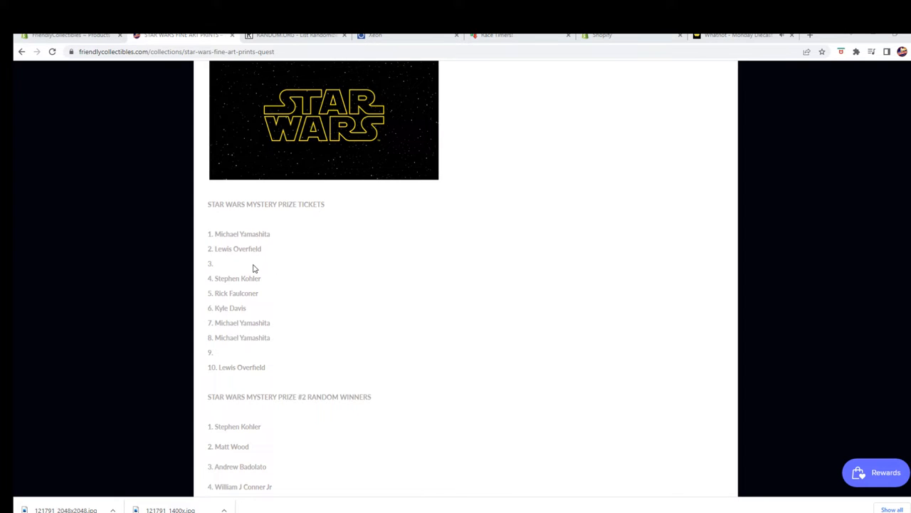
mouse_move(292, 264)
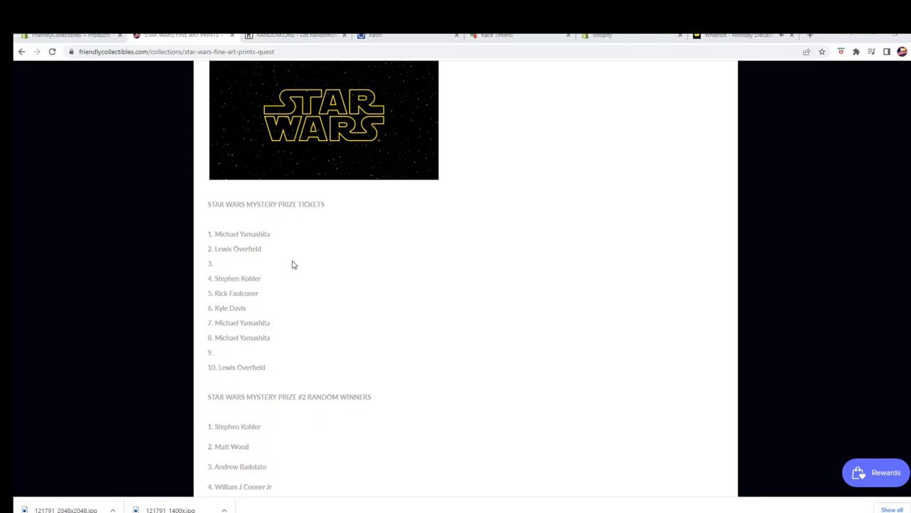
scroll(down, 3)
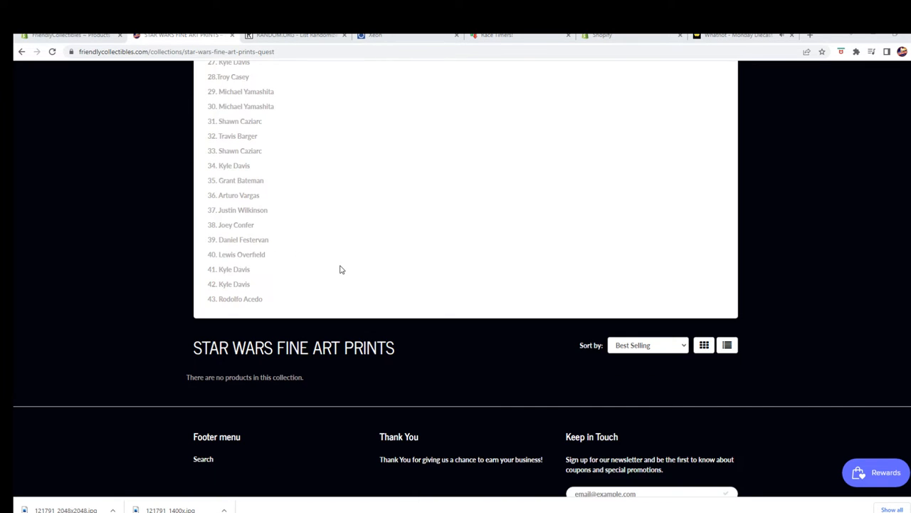
mouse_move(276, 305)
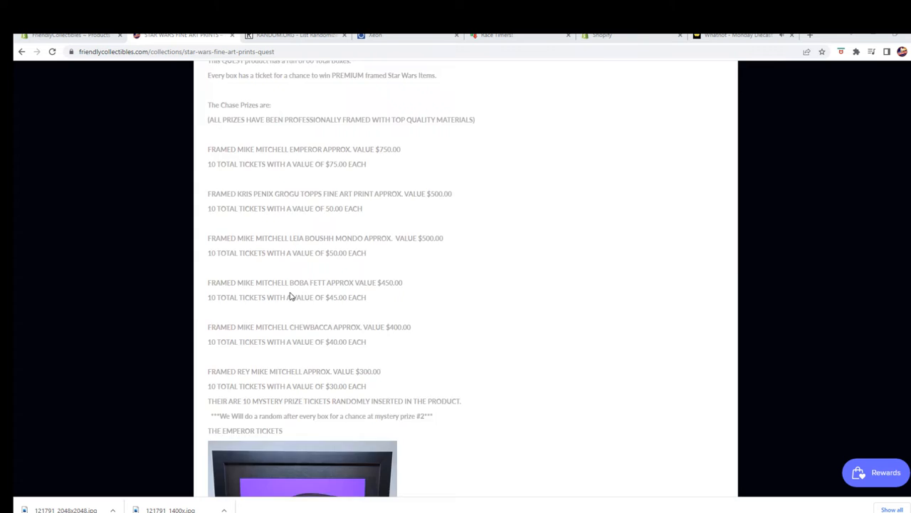
Return to the ticket-holder name form and randomize the mystery prize #2 list.
click(296, 34)
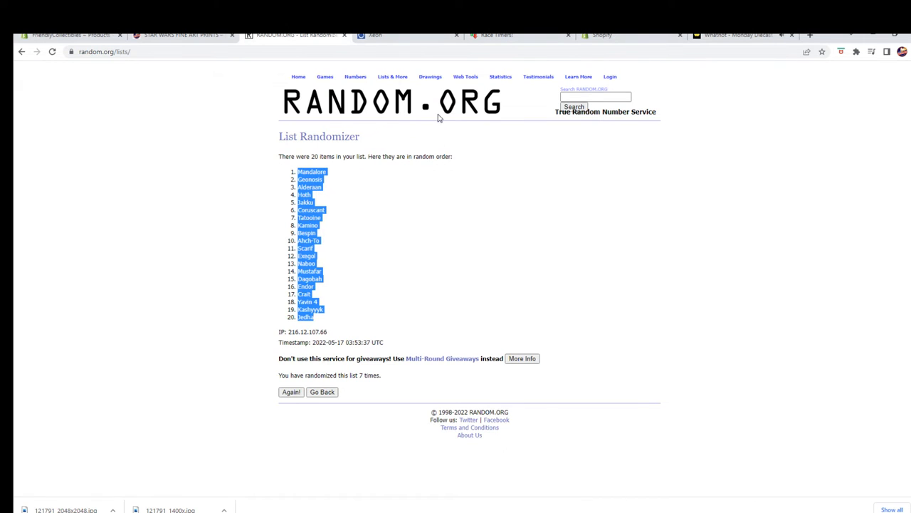
click(322, 392)
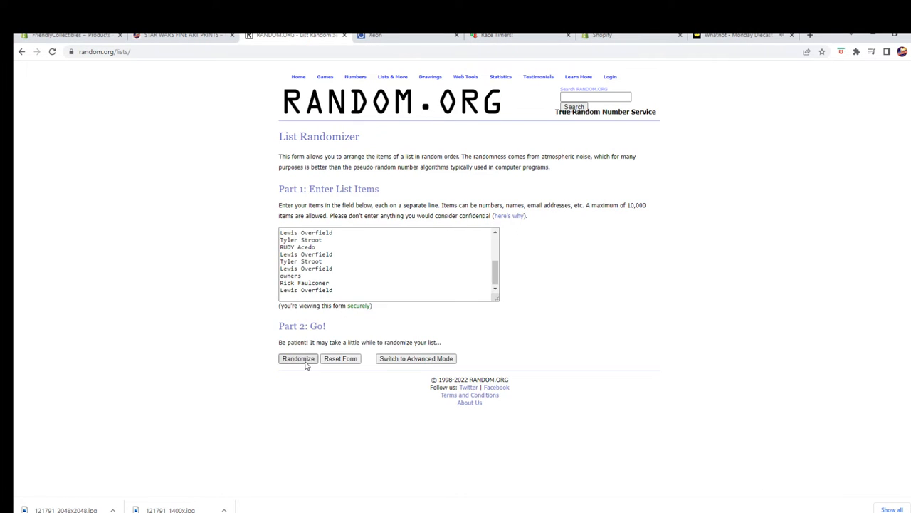
click(298, 359)
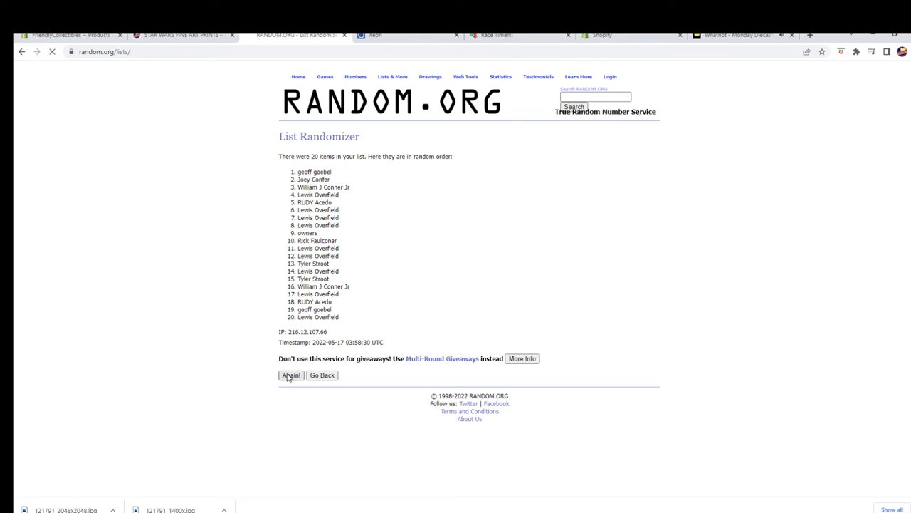
Reshuffle until randomized seven times and mark the top name as the winner.
click(291, 376)
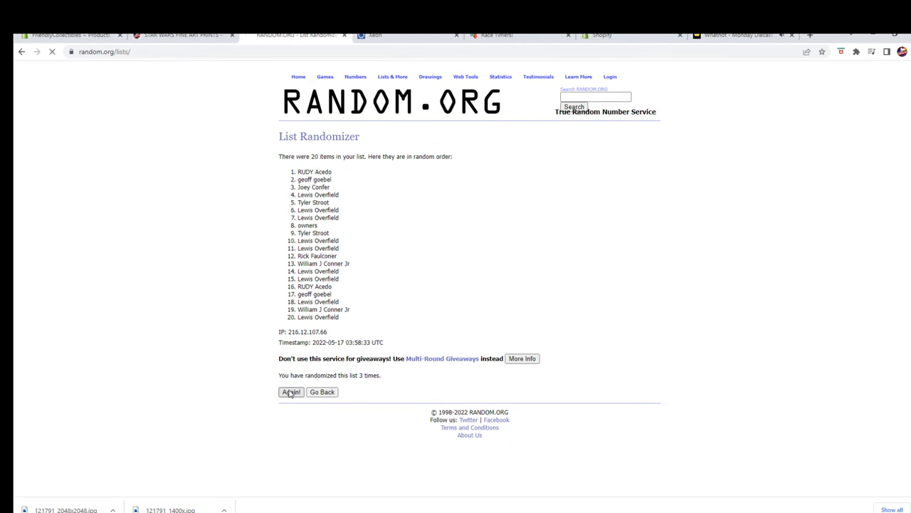
click(290, 391)
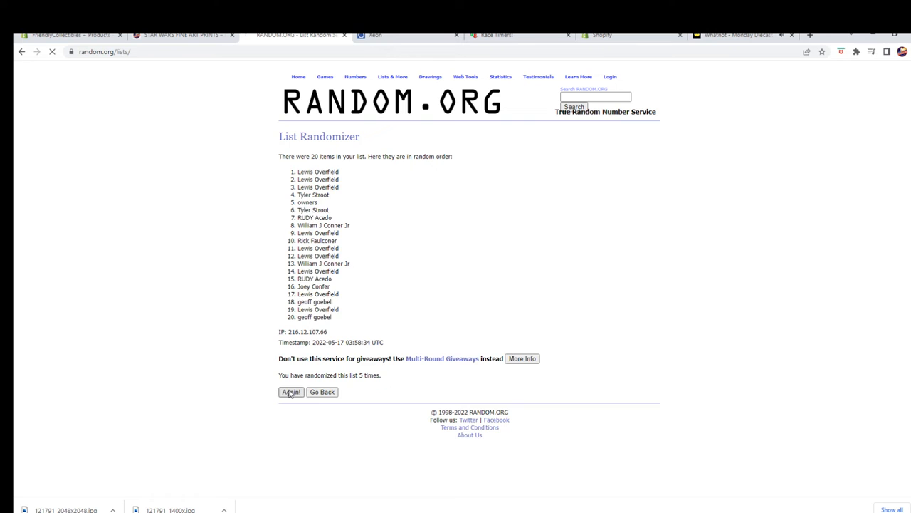
click(291, 392)
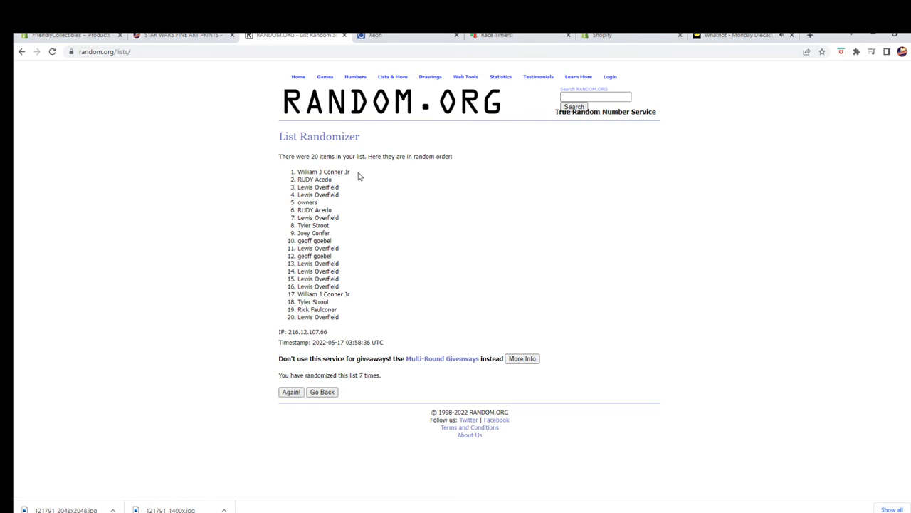
double_click(322, 171)
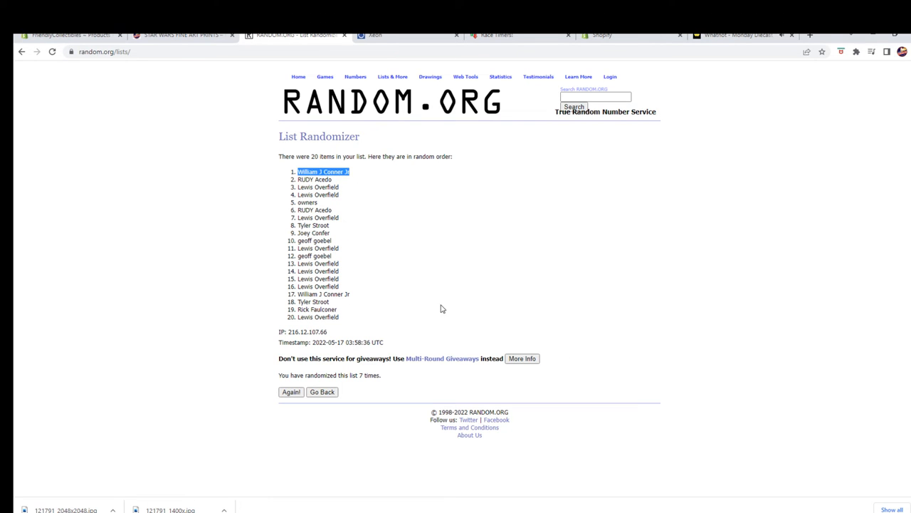
mouse_move(279, 179)
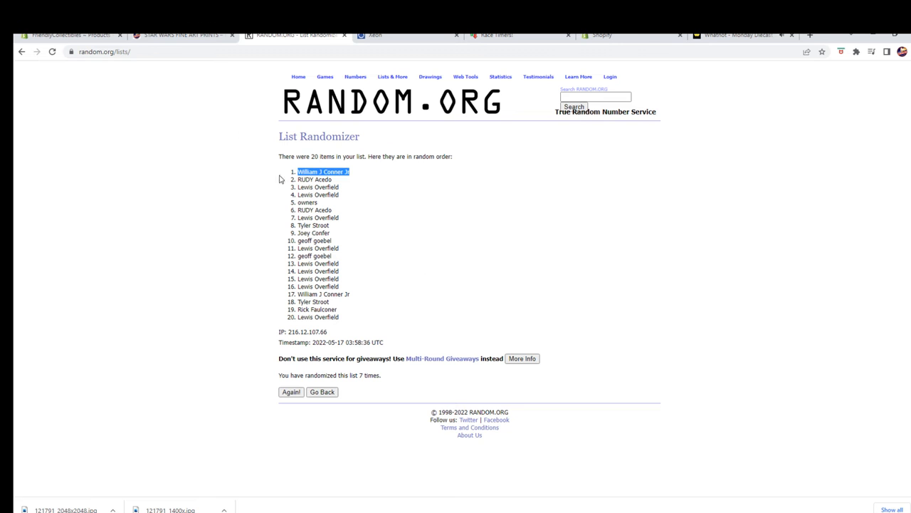
Scroll the fine art prints quest page down to the mystery prize #2 random winners list.
click(182, 34)
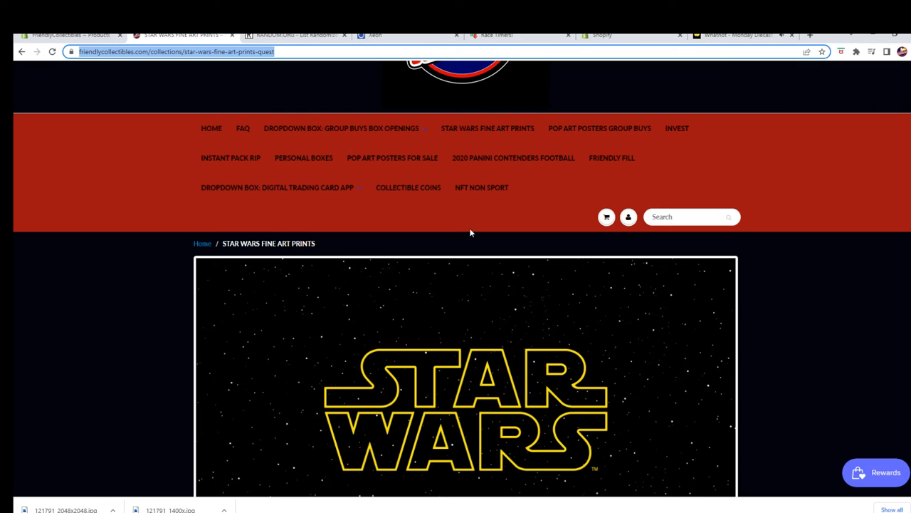
scroll(down, 3)
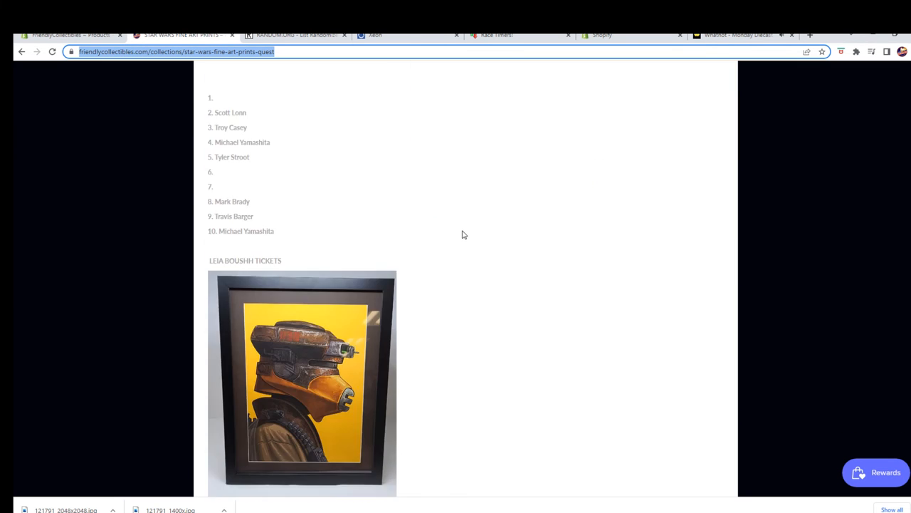
scroll(down, 3)
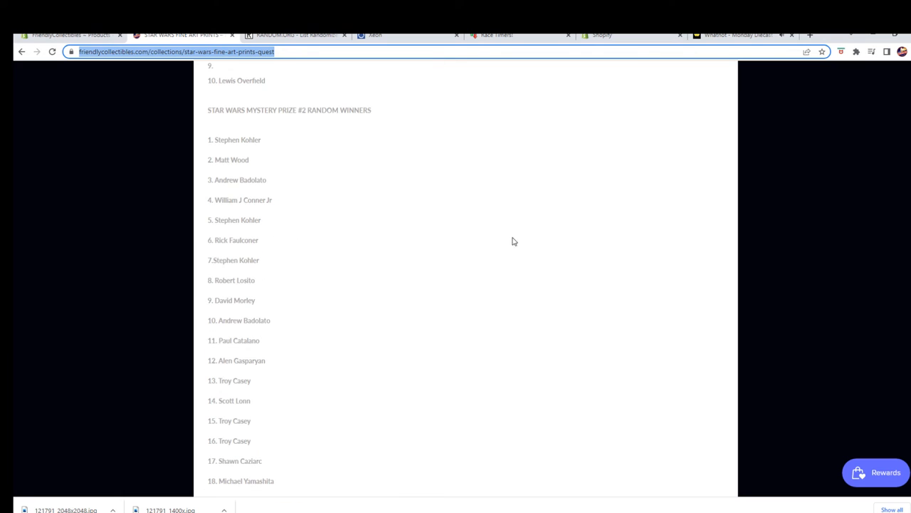
scroll(down, 3)
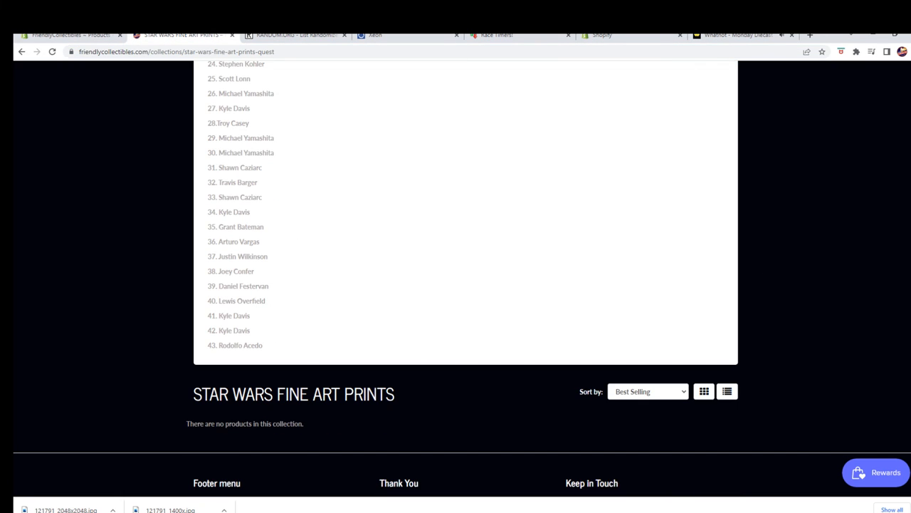